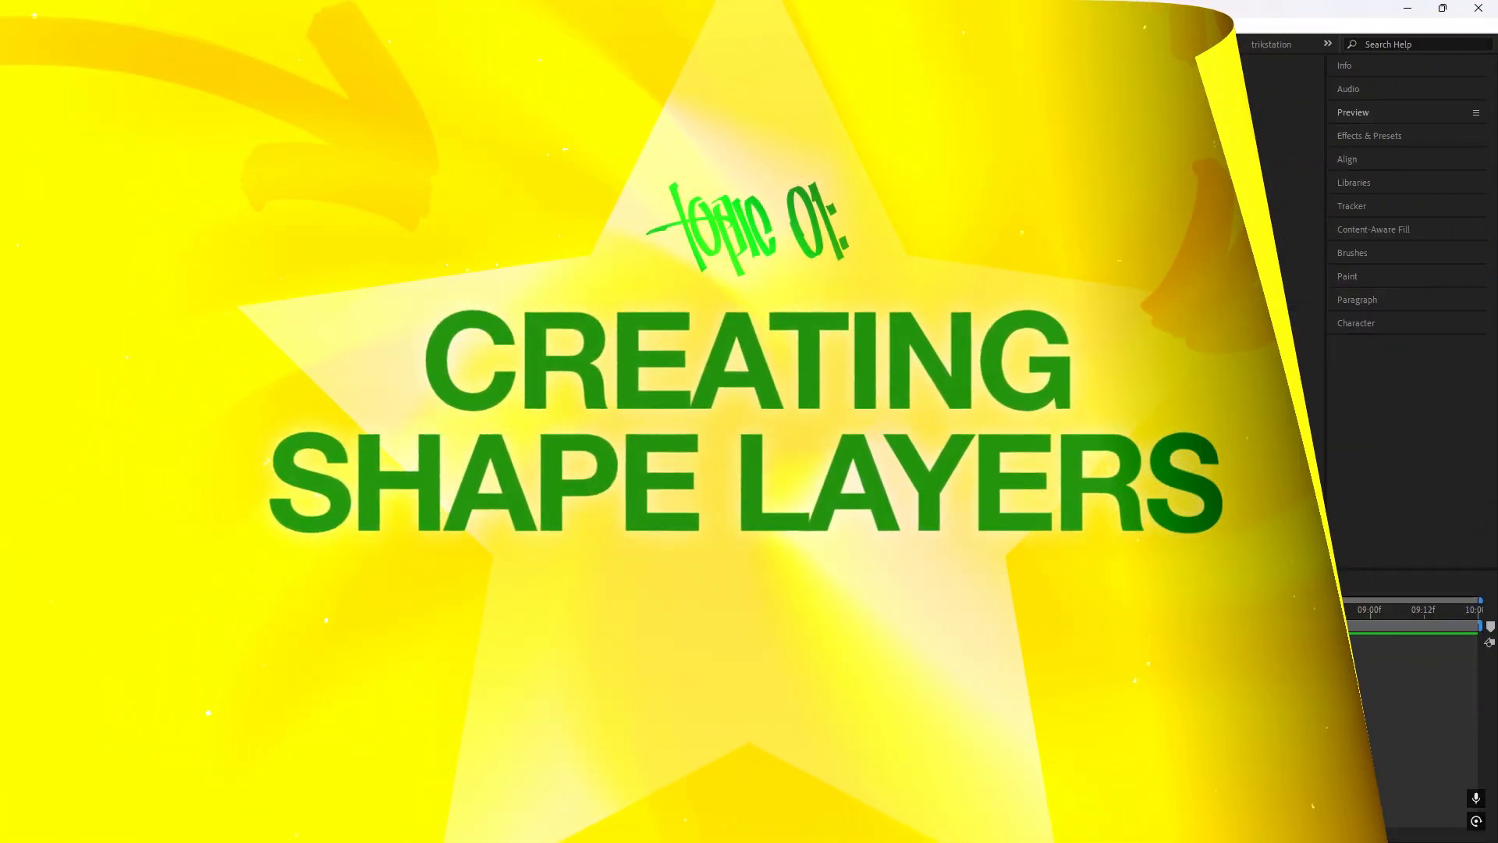
Draw a green square with a 14 px pink stroke using the Rectangle tool.
left_click(284, 66)
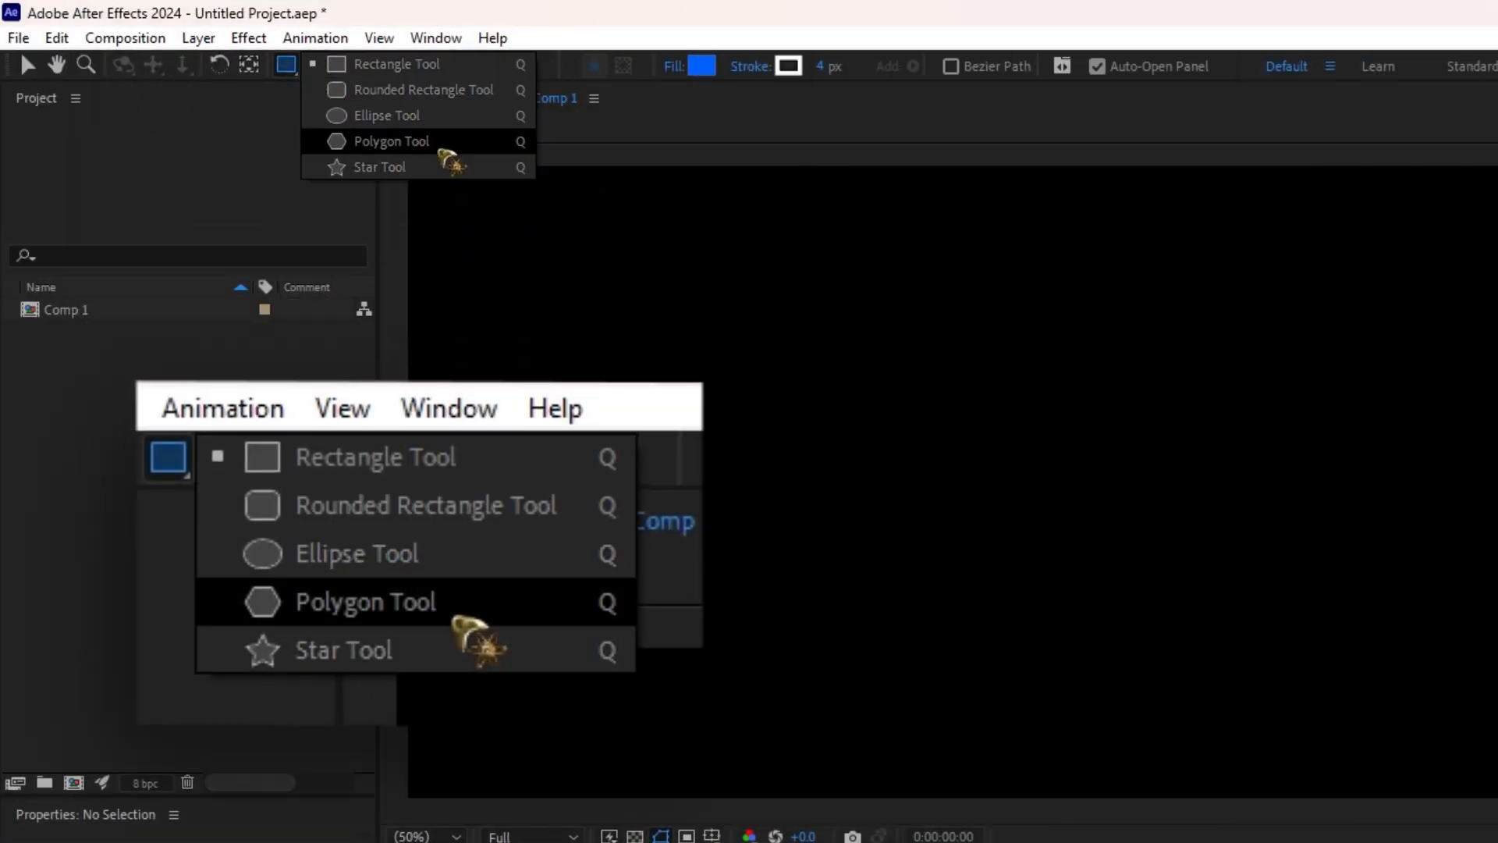
left_click_drag(466, 175, 817, 379)
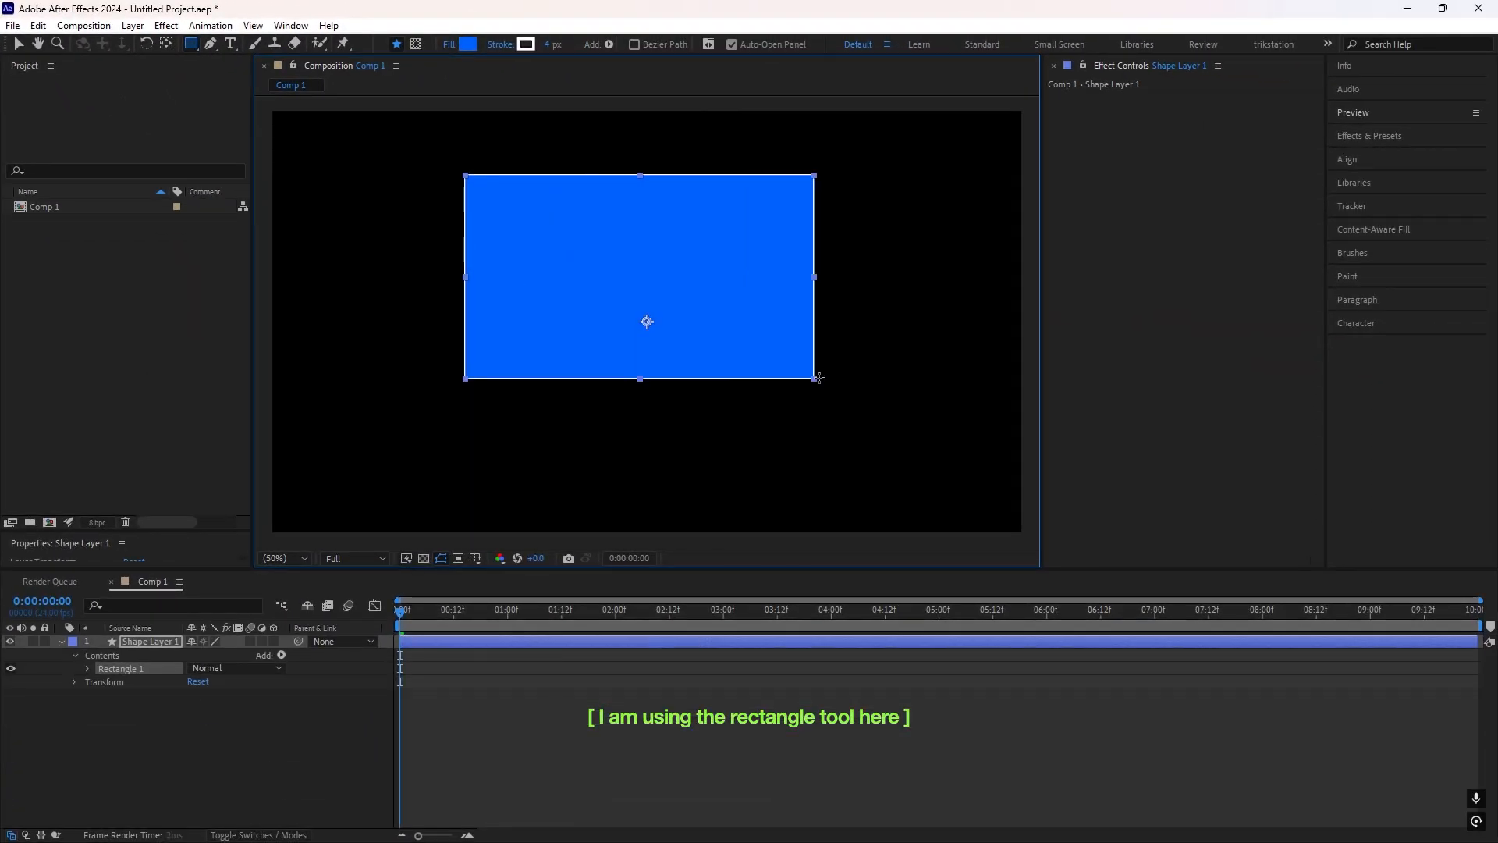
left_click(472, 44)
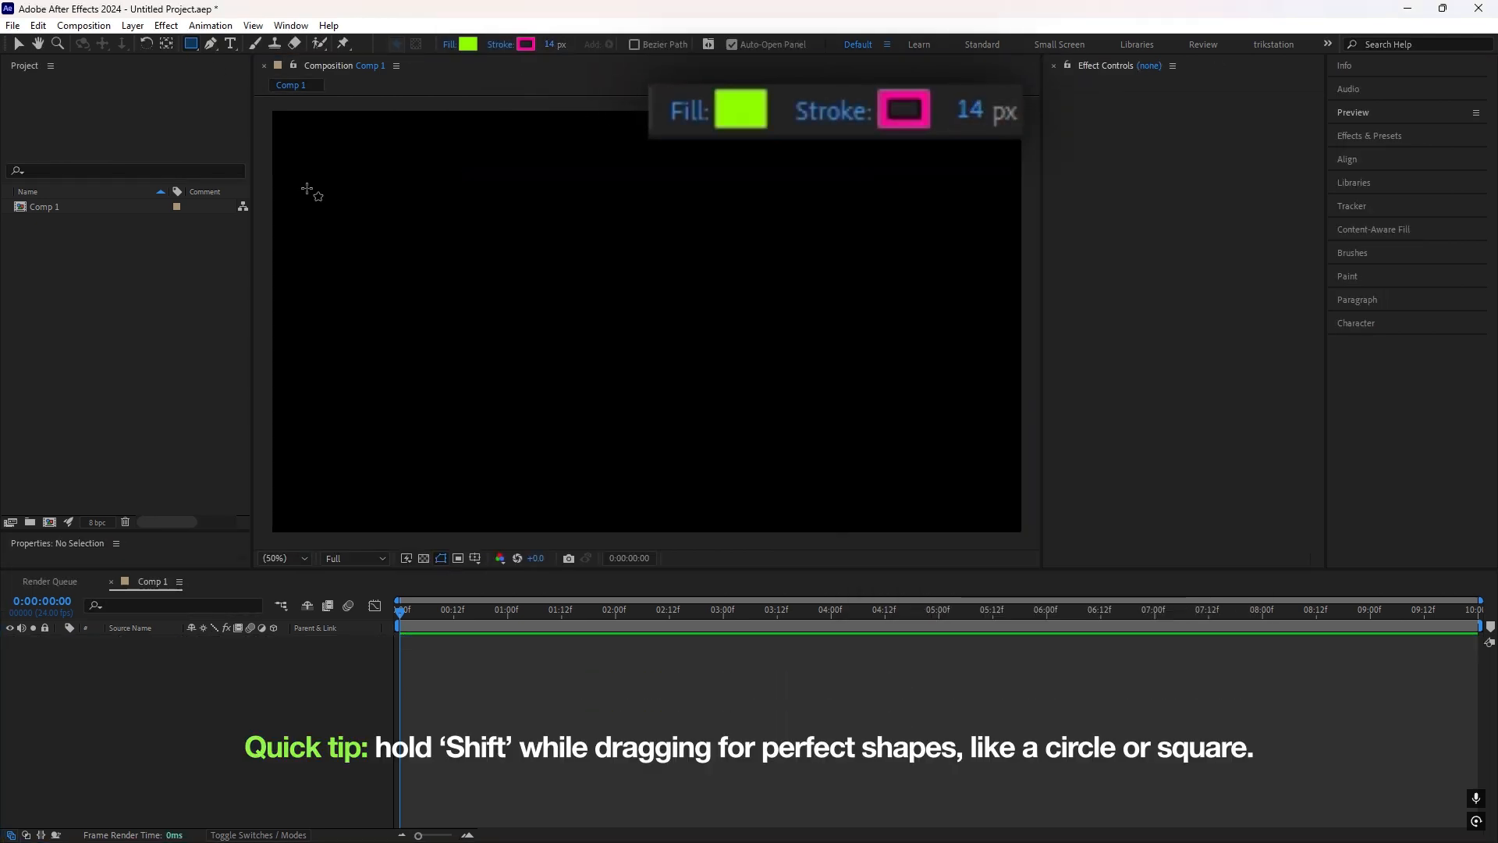
left_click_drag(517, 190, 779, 455)
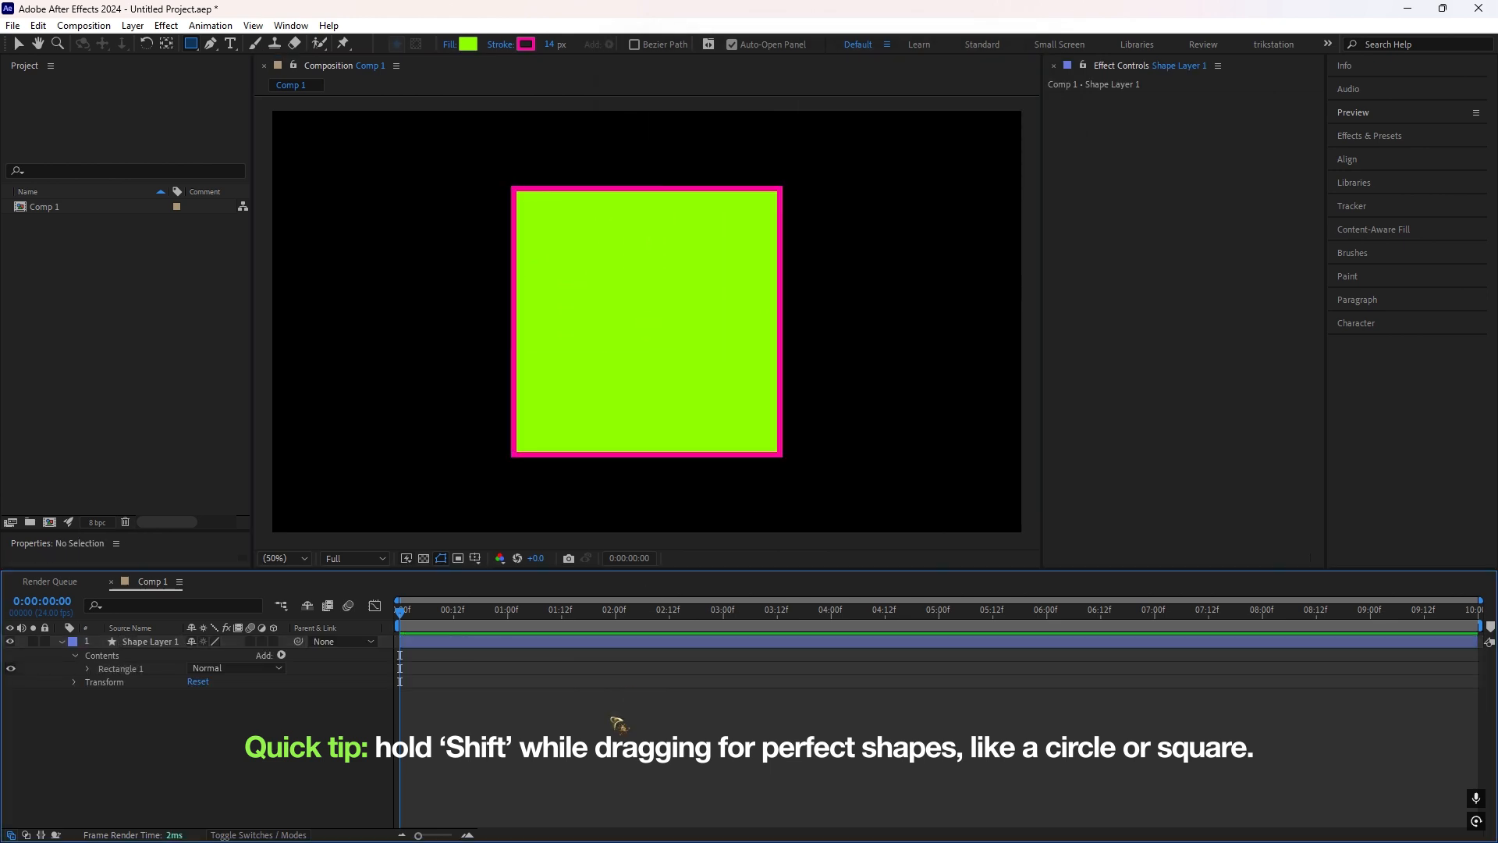
mouse_move(801, 659)
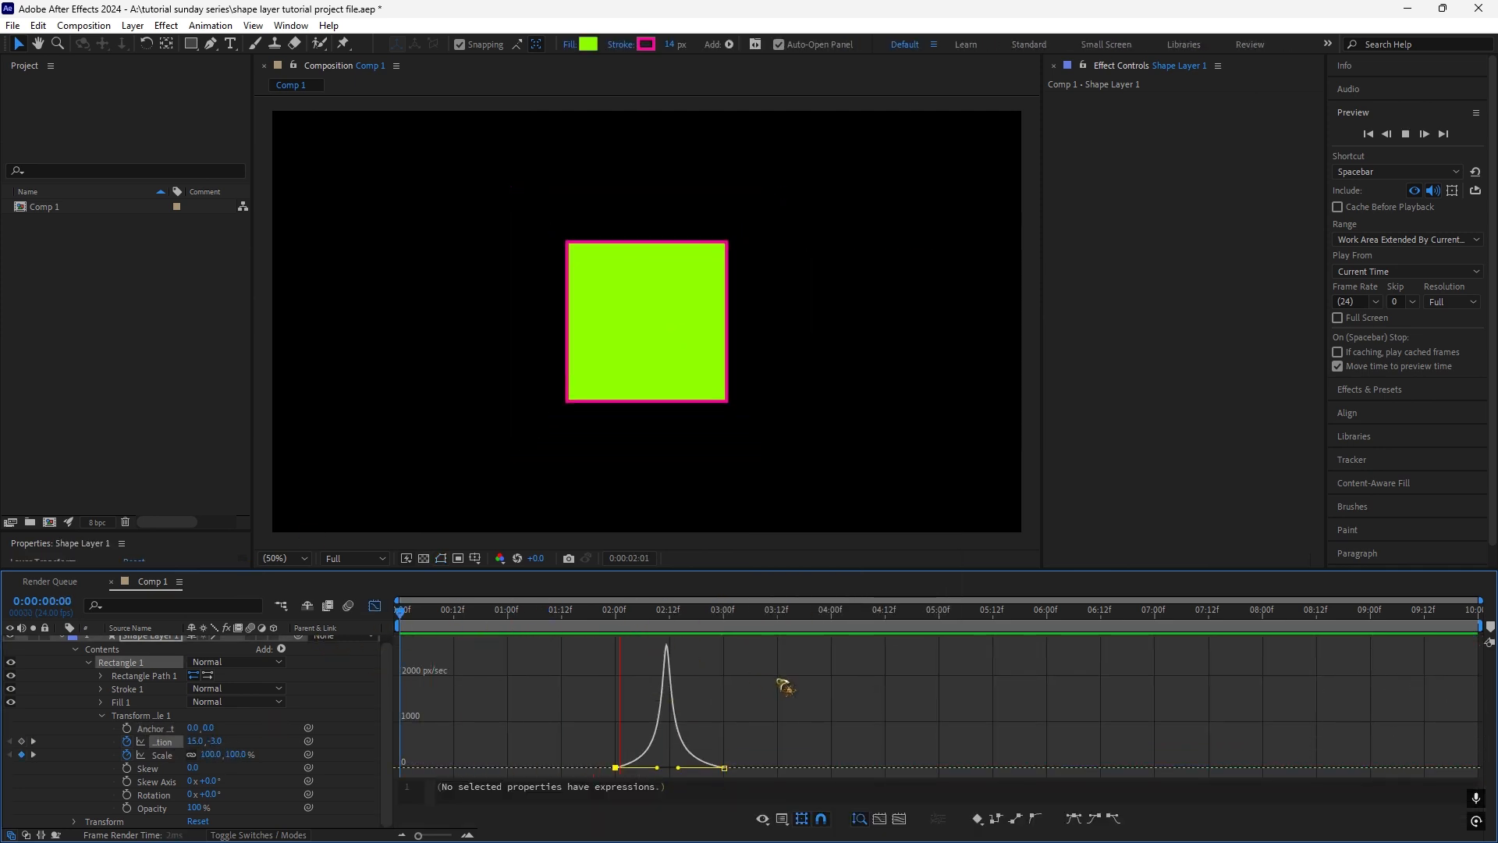
Keyframe the square's transform and view its peaked speed curve in the Graph Editor.
left_click(762, 609)
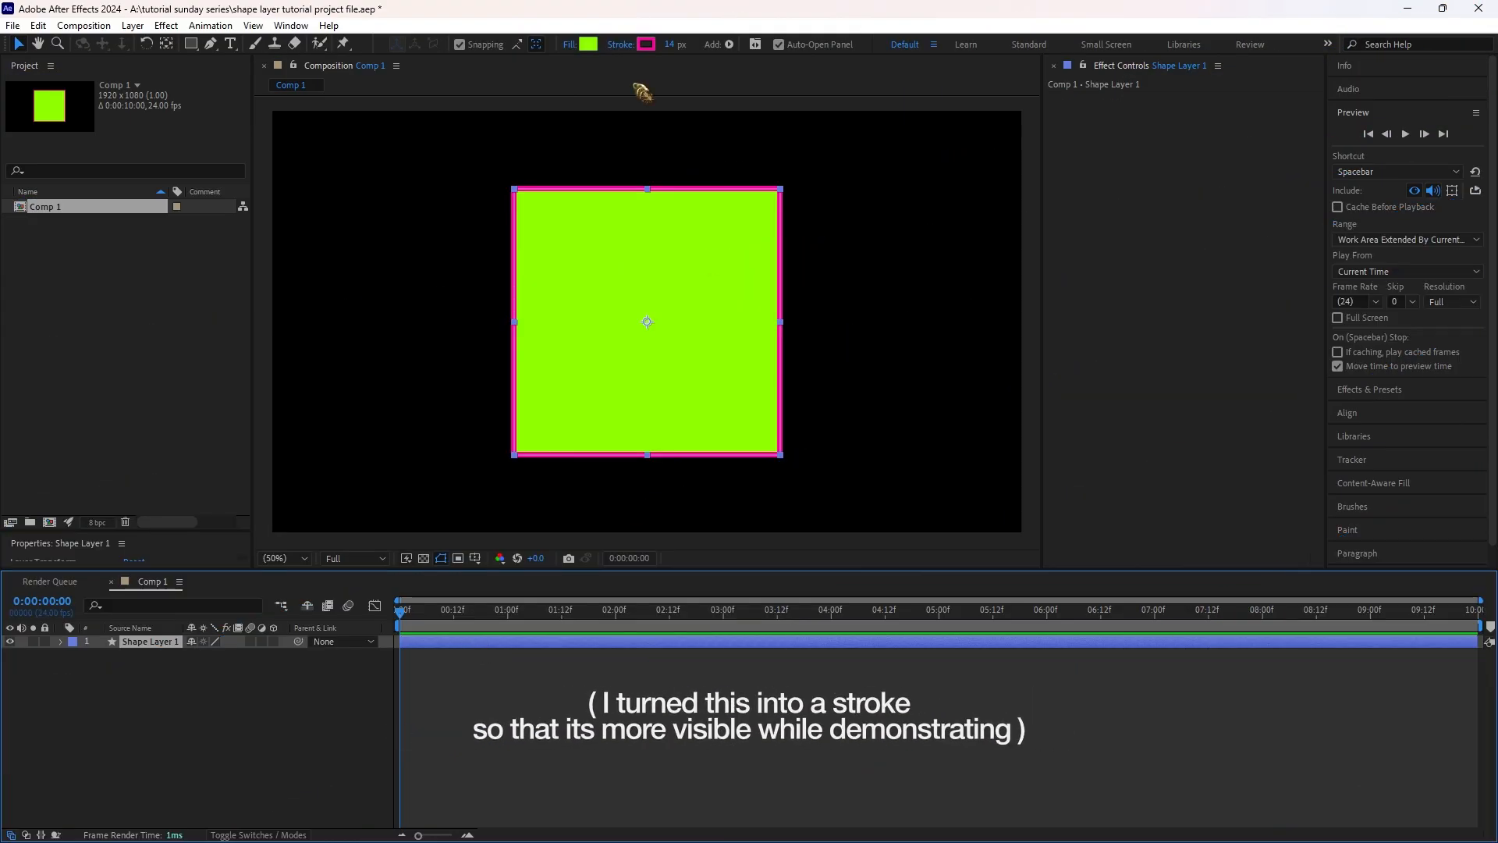
Turn off the square's fill and add a Repeater with 18 copies at 88% scale.
left_click(587, 44)
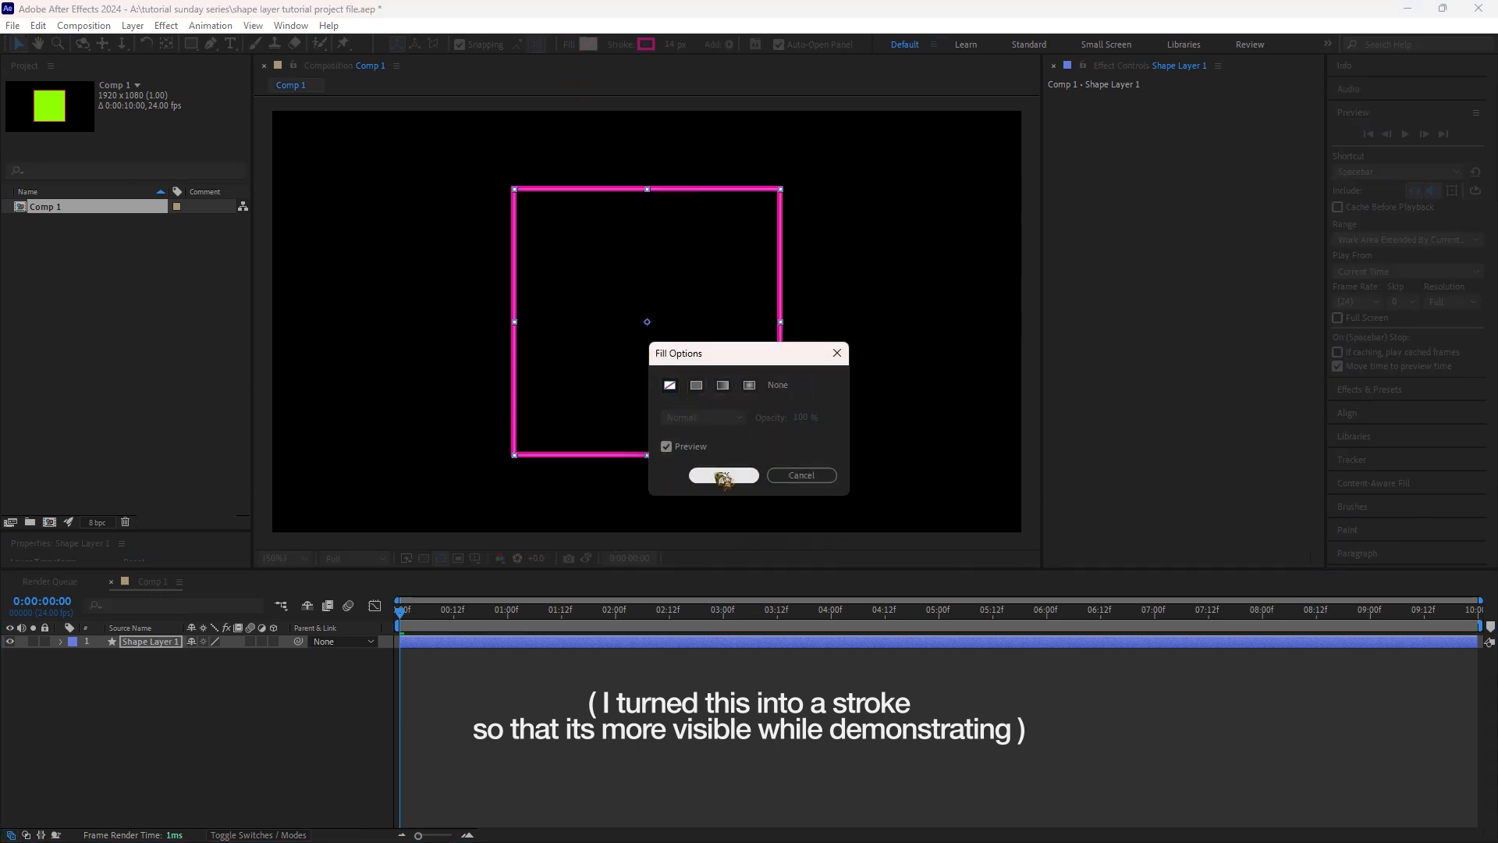
left_click(724, 475)
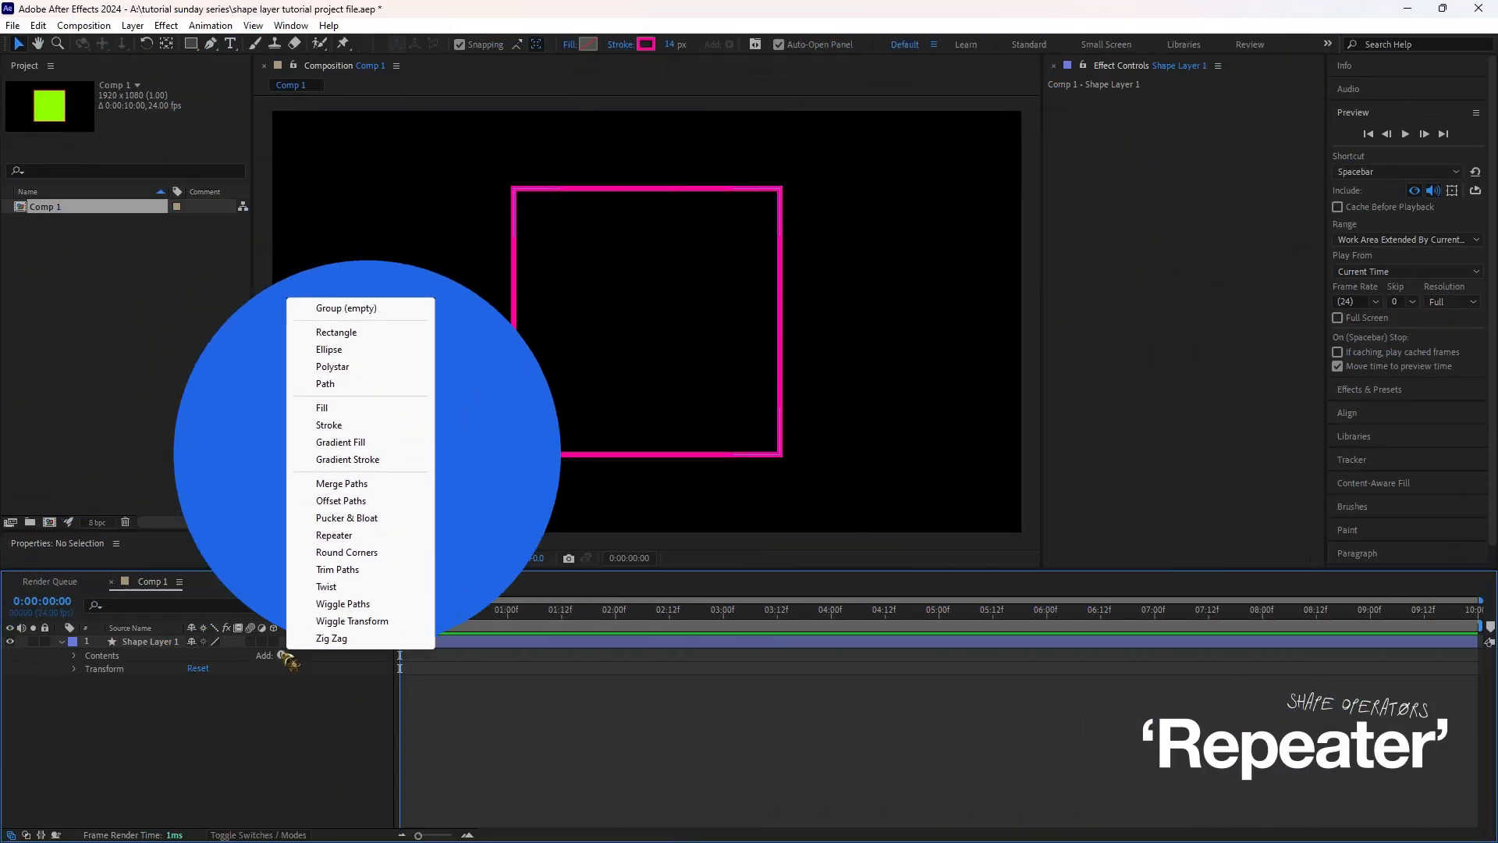
left_click(334, 534)
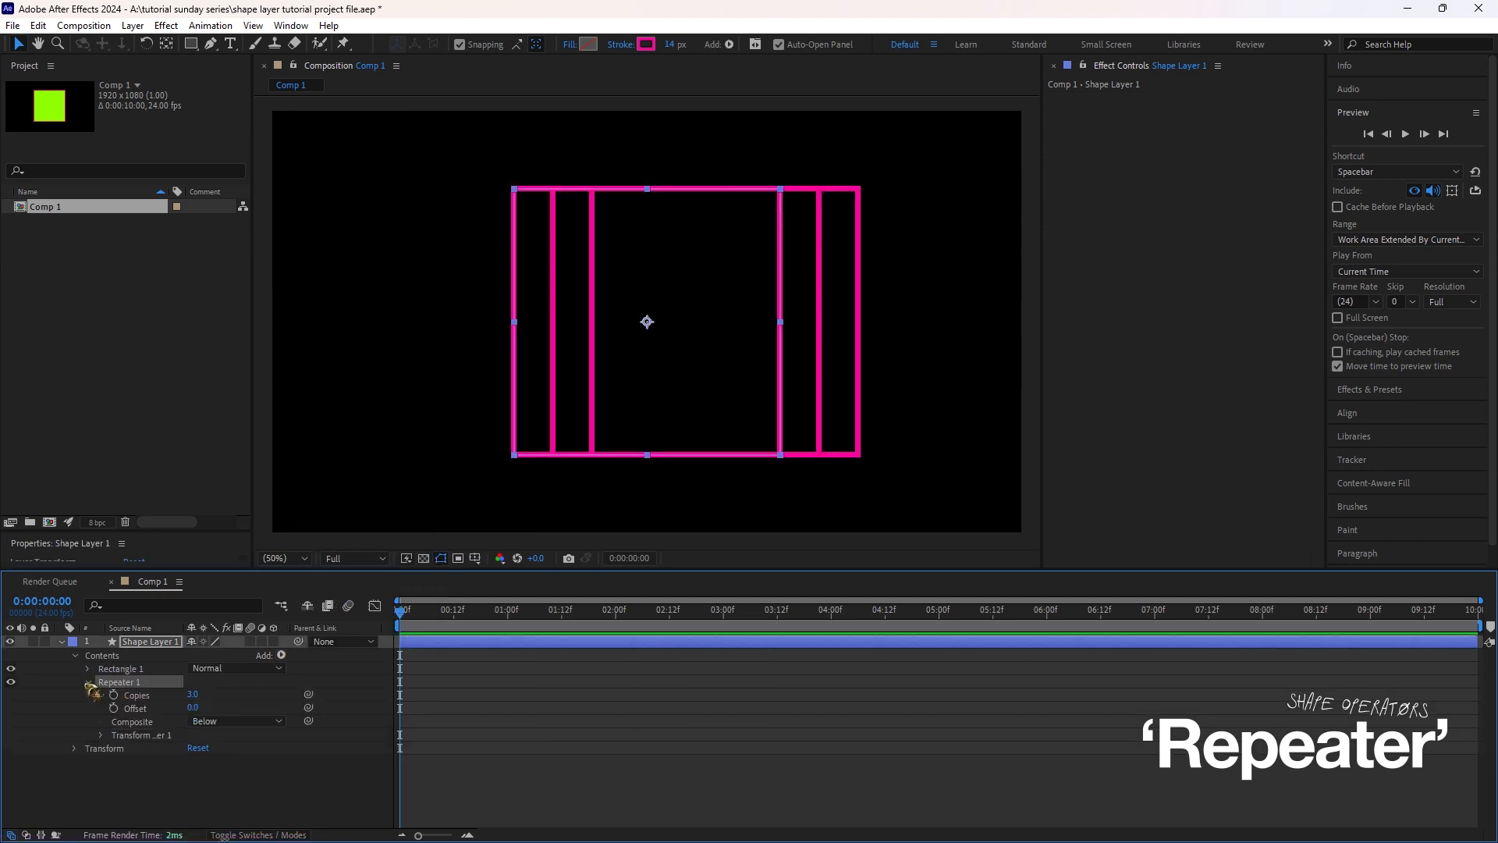
left_click(100, 733)
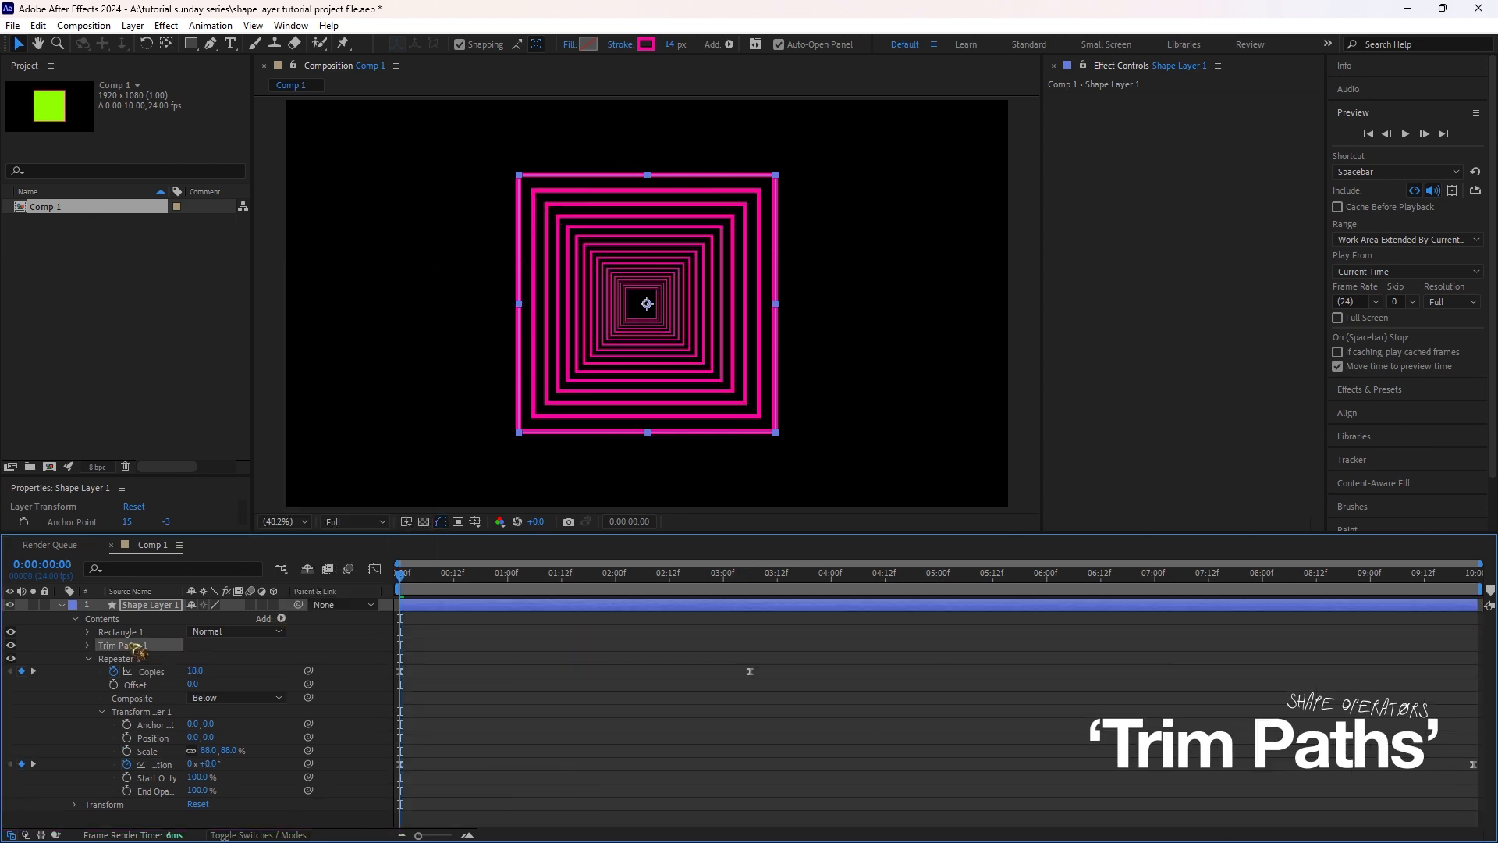
Add Trim Paths to the nested squares, then add a Wiggle Paths operator.
left_click(281, 618)
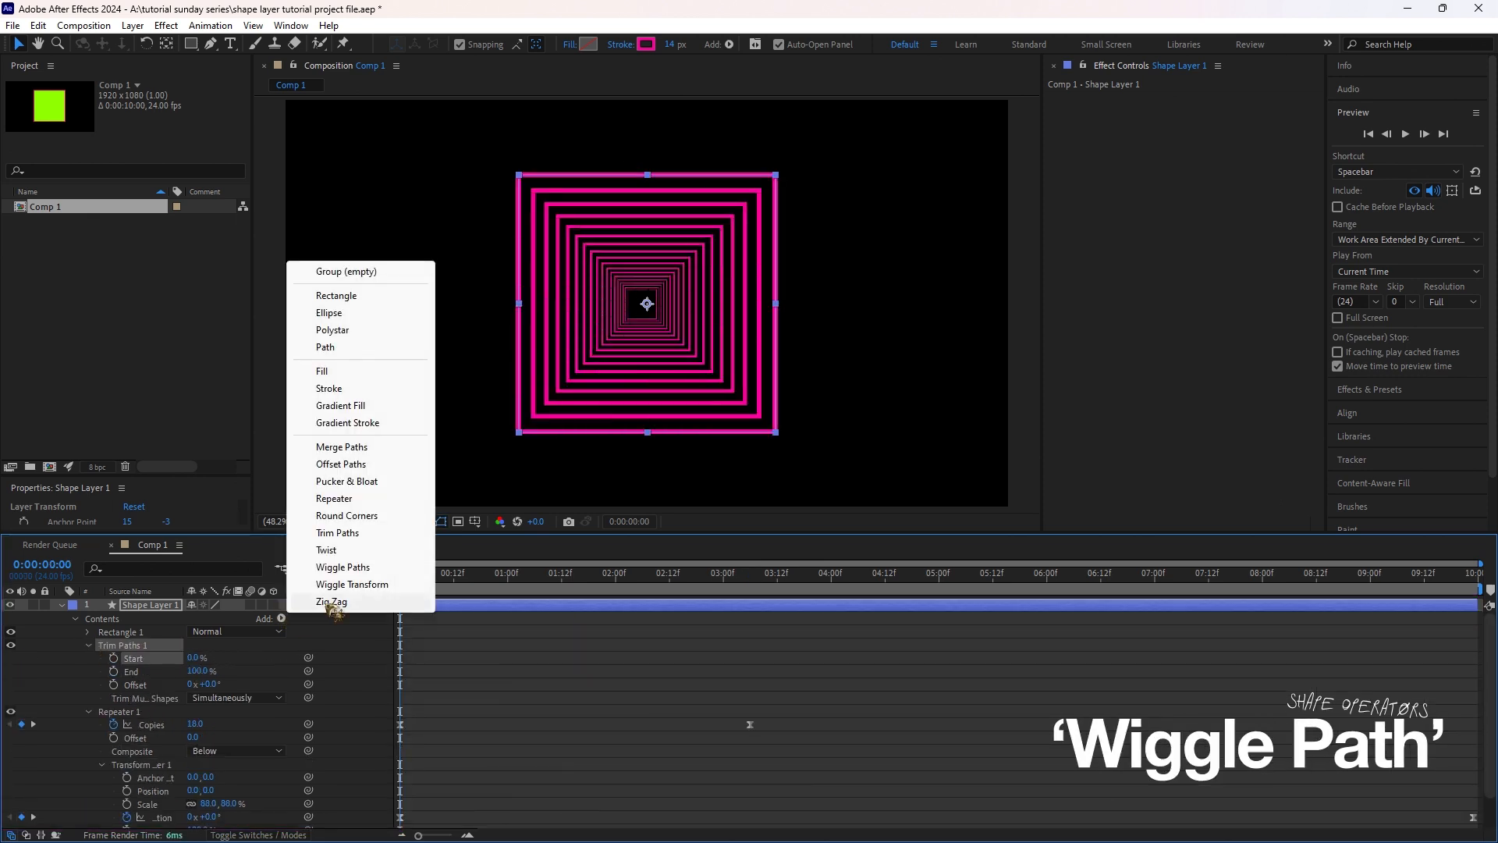
left_click(343, 566)
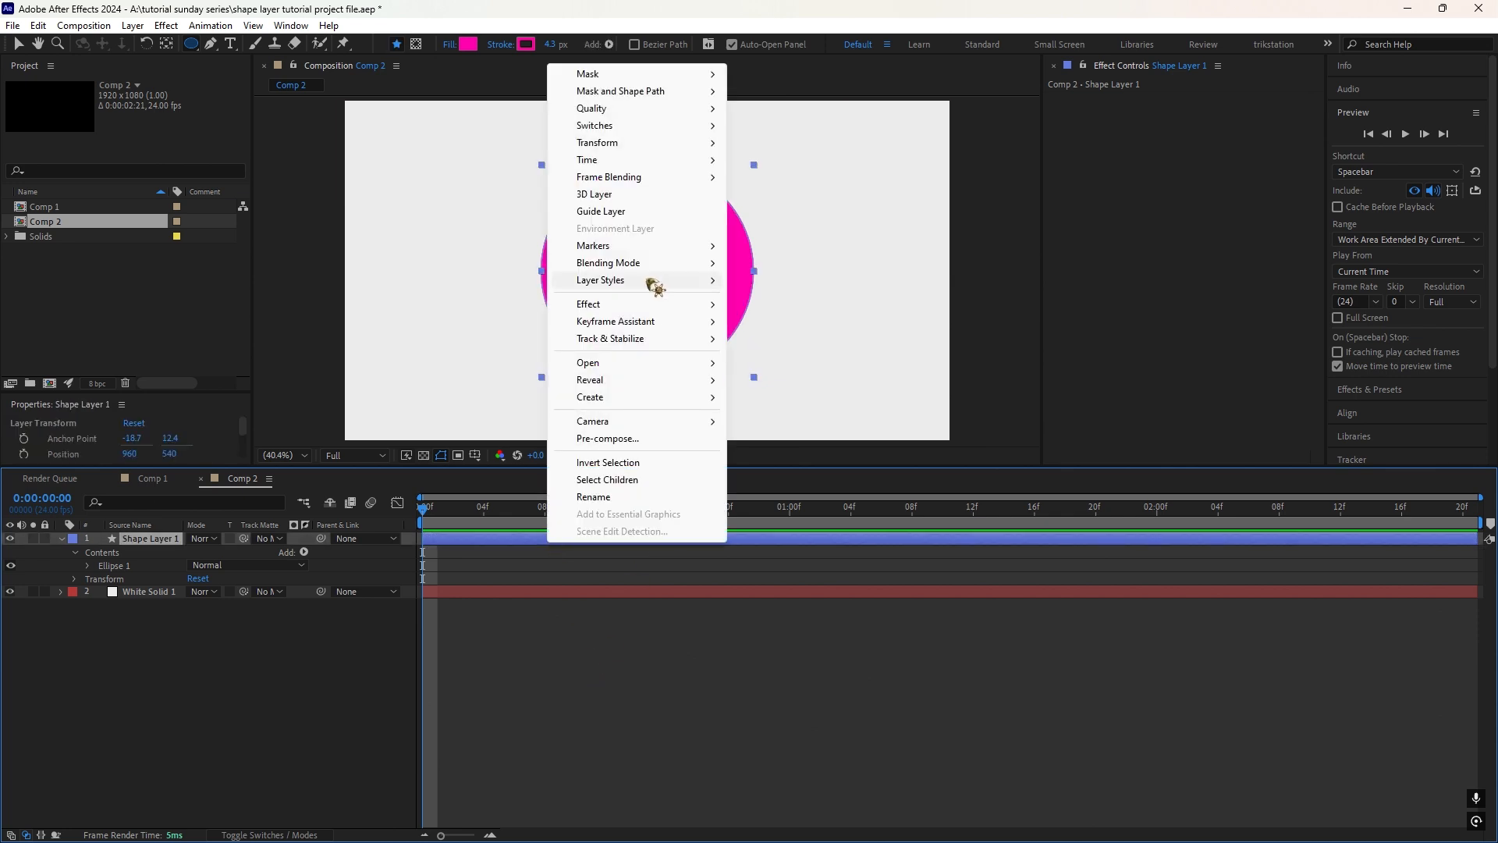
Give the pink ellipse a Drop Shadow layer style, adjust its size, and add an Outer Glow.
left_click(600, 281)
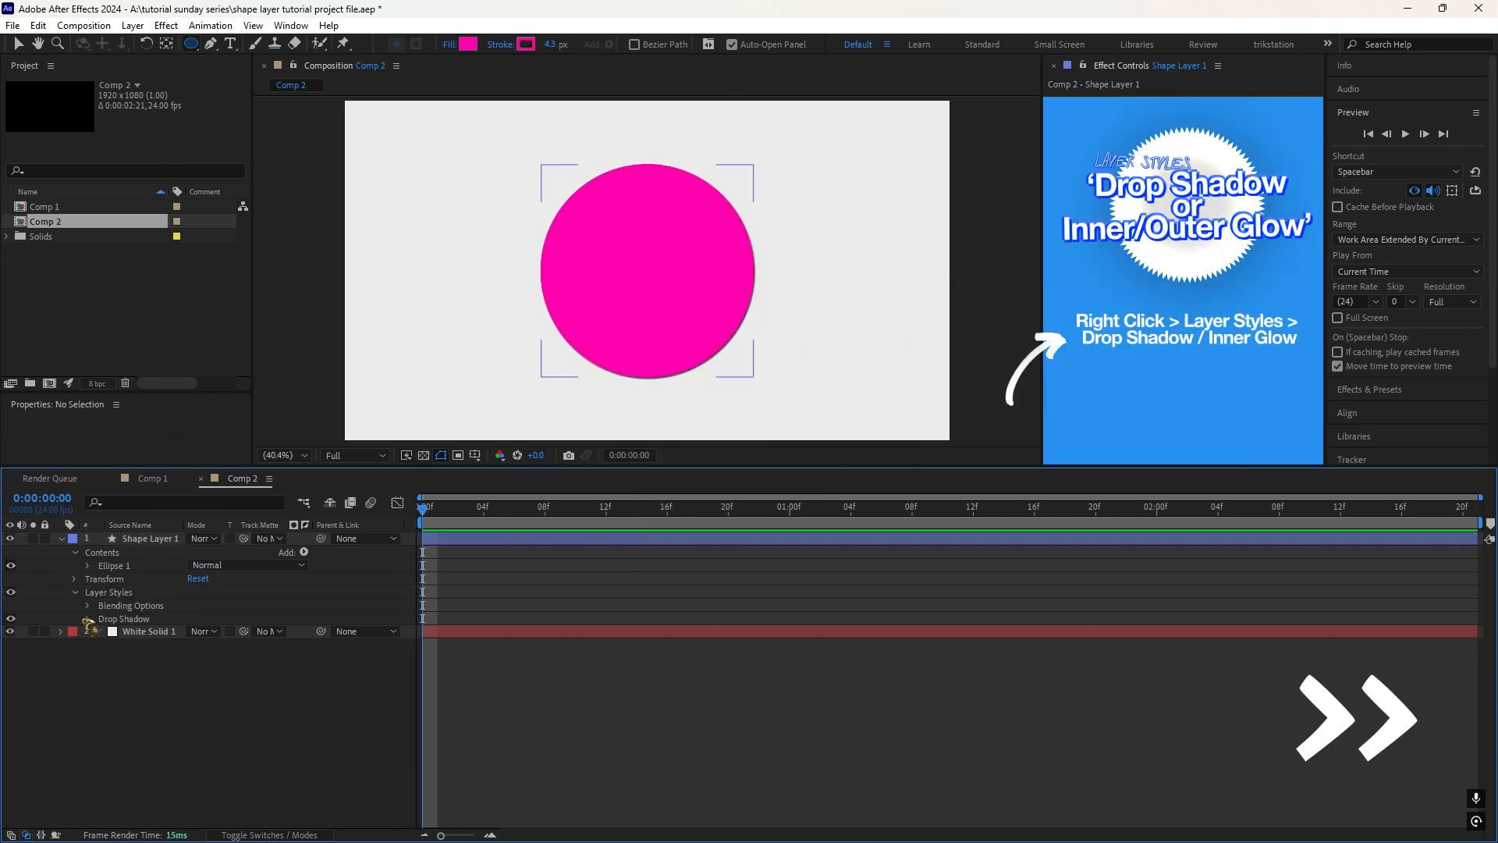
left_click(73, 618)
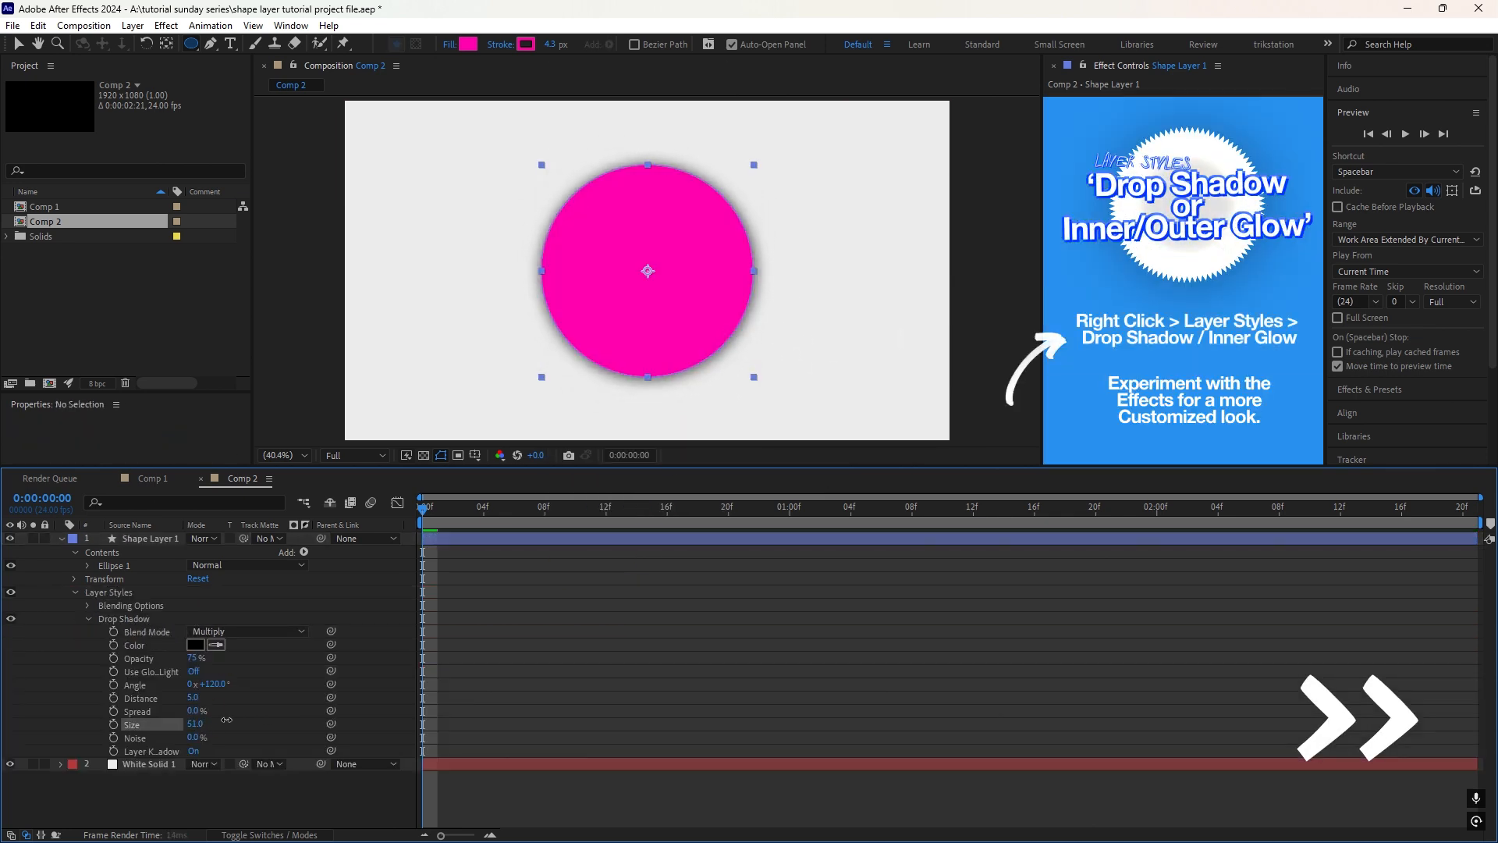
left_click(195, 645)
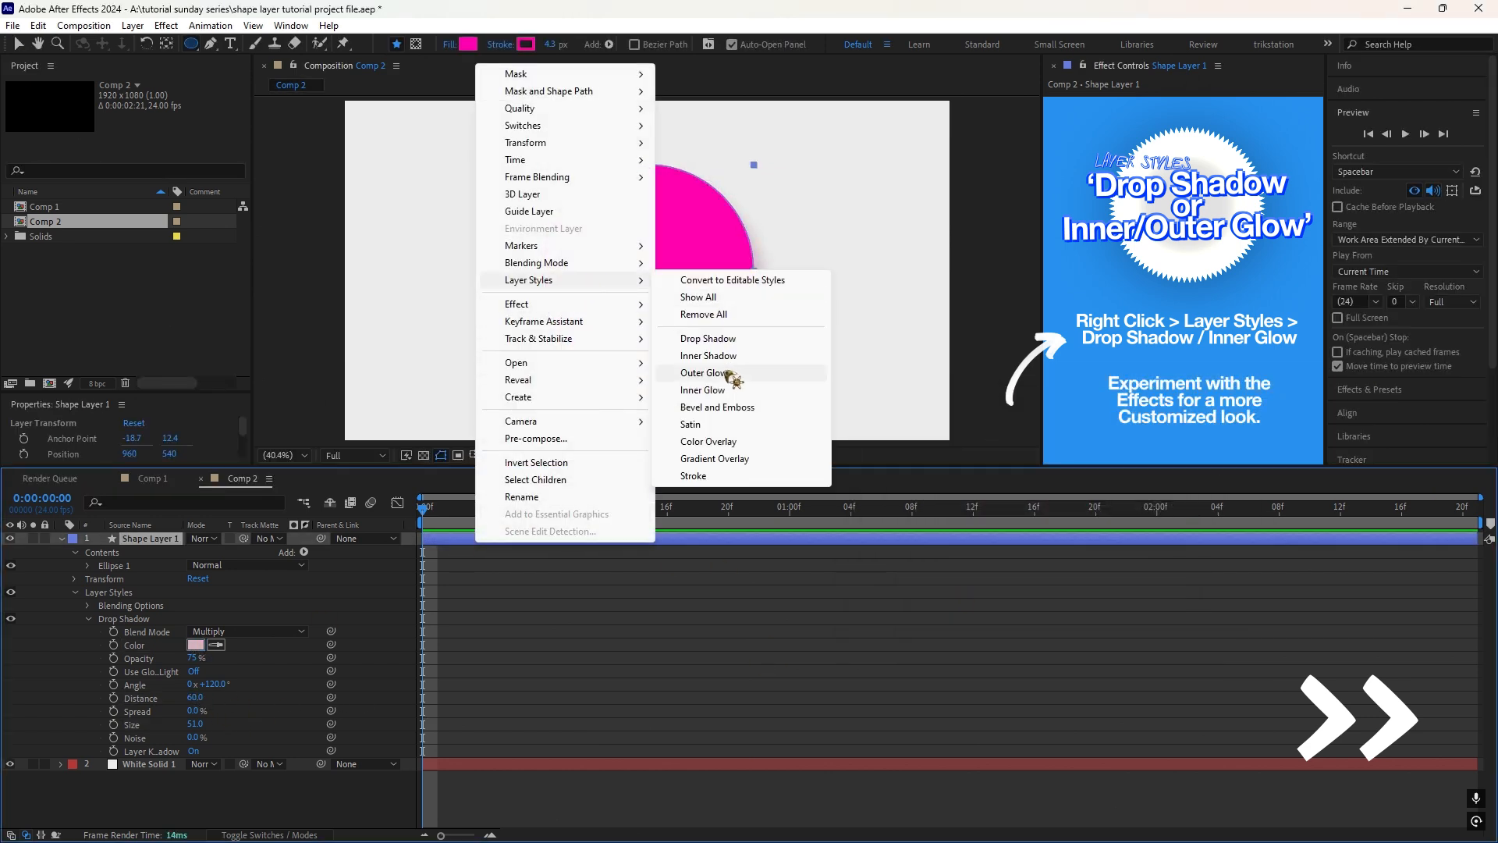
left_click(702, 390)
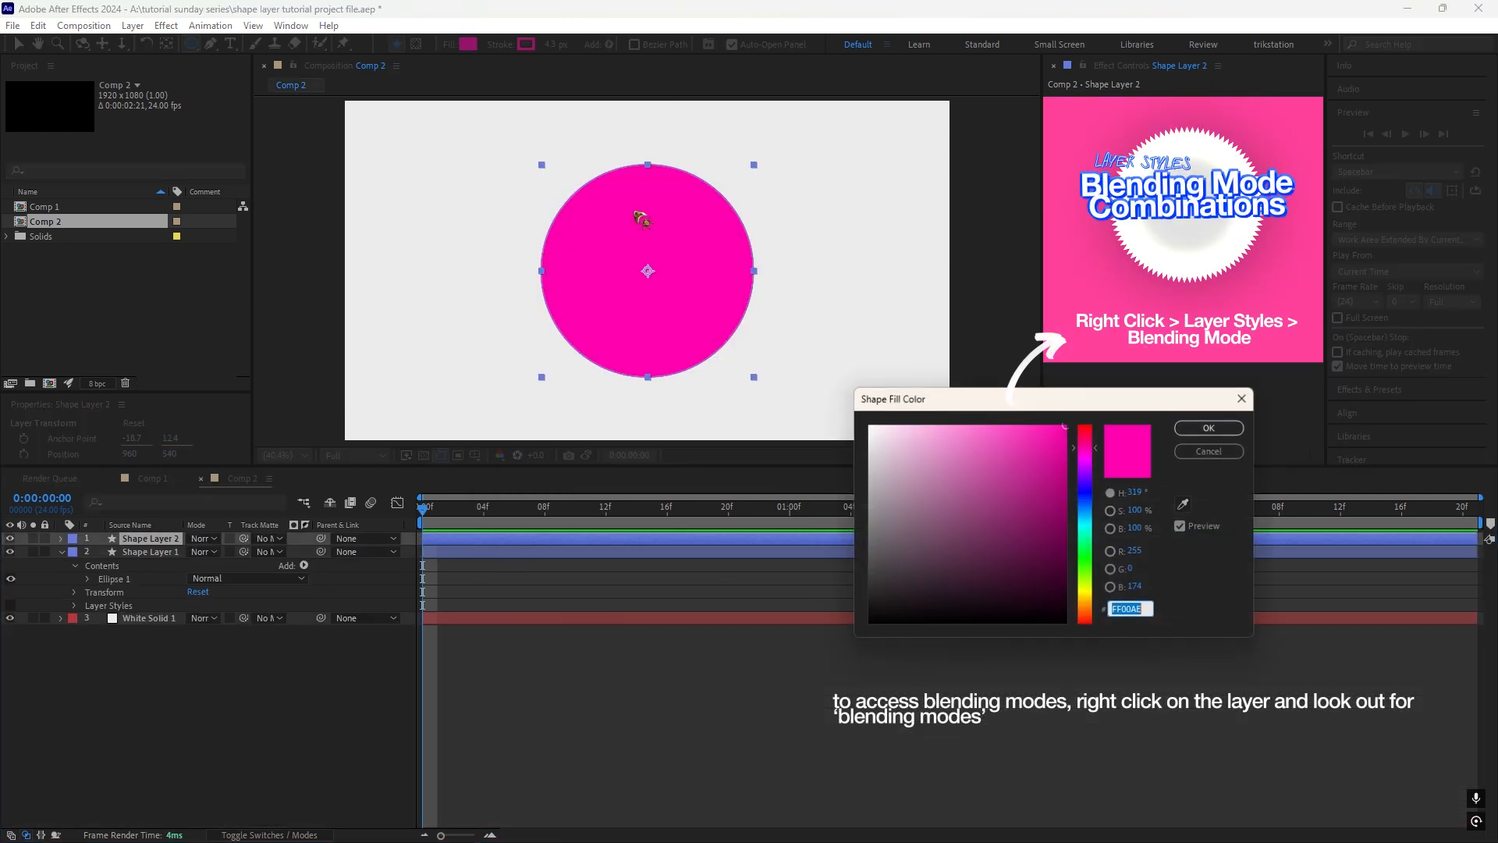
left_click(1208, 427)
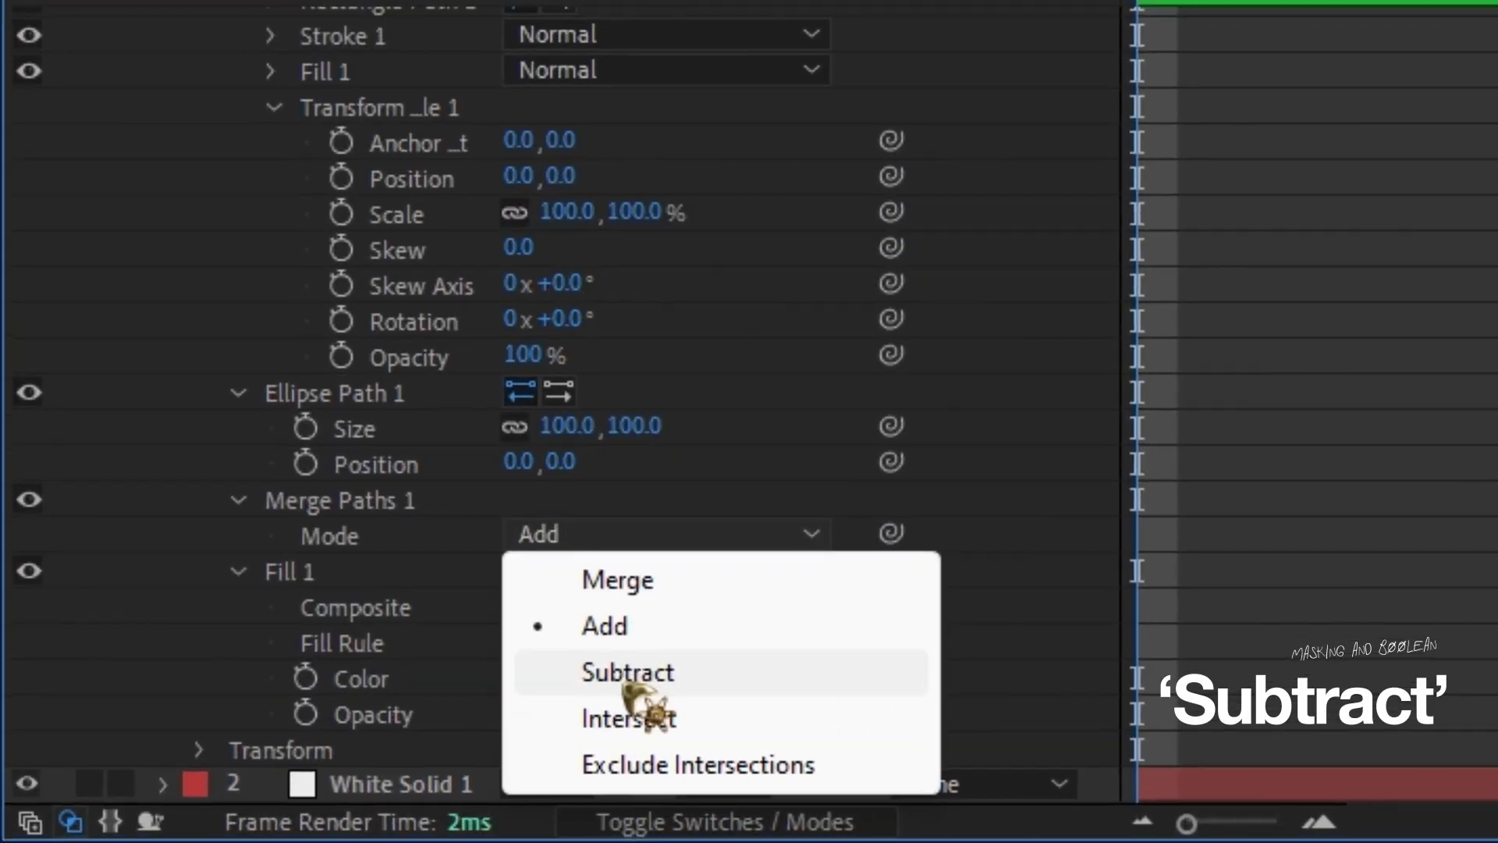
Merge the rectangle and ellipse paths, trying Subtract and Intersect before Exclude Intersections.
left_click(627, 672)
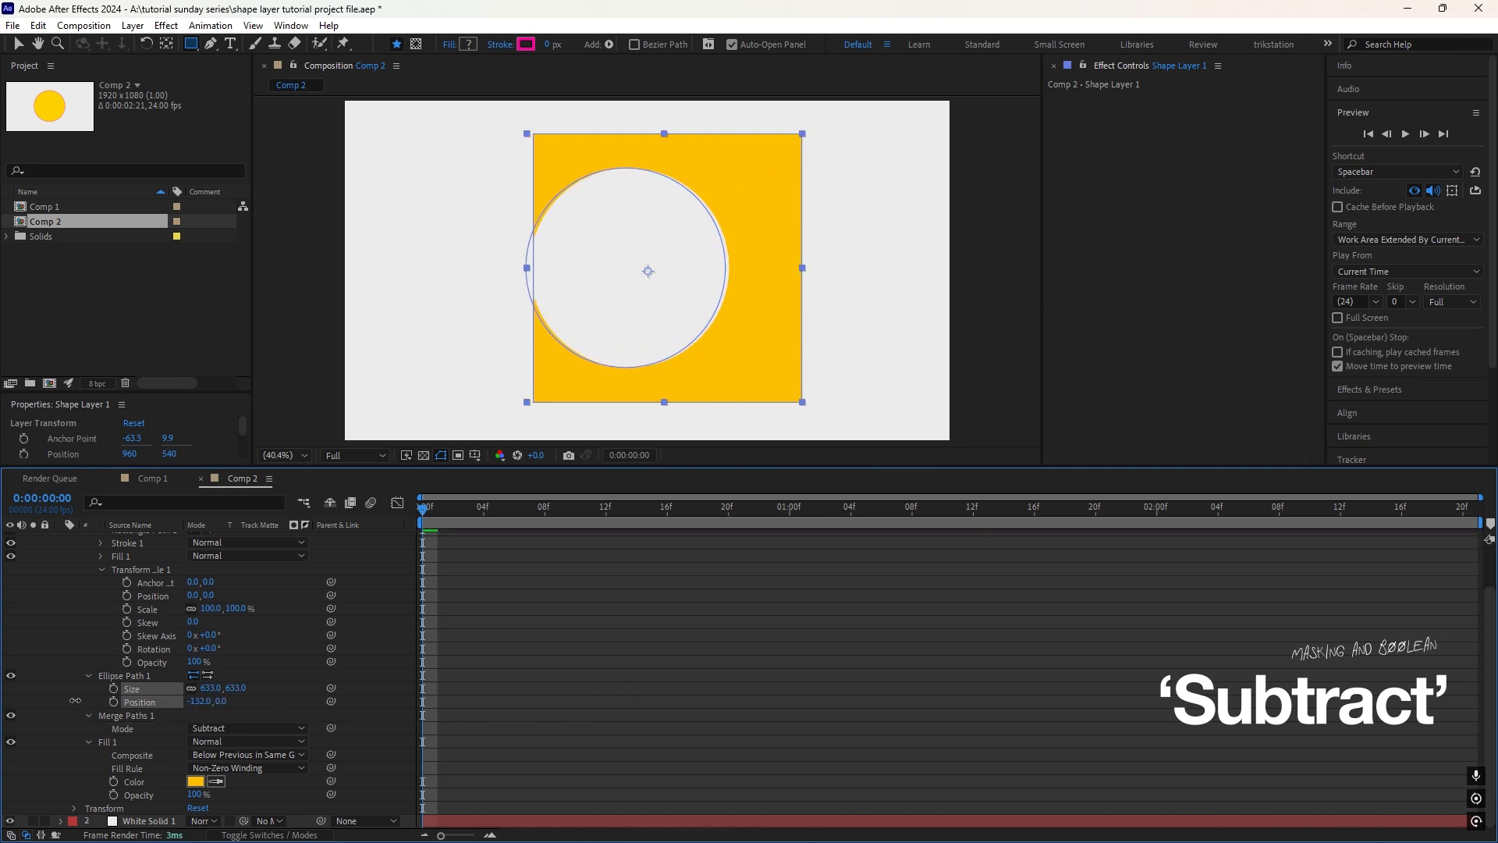
left_click_drag(206, 701, 306, 701)
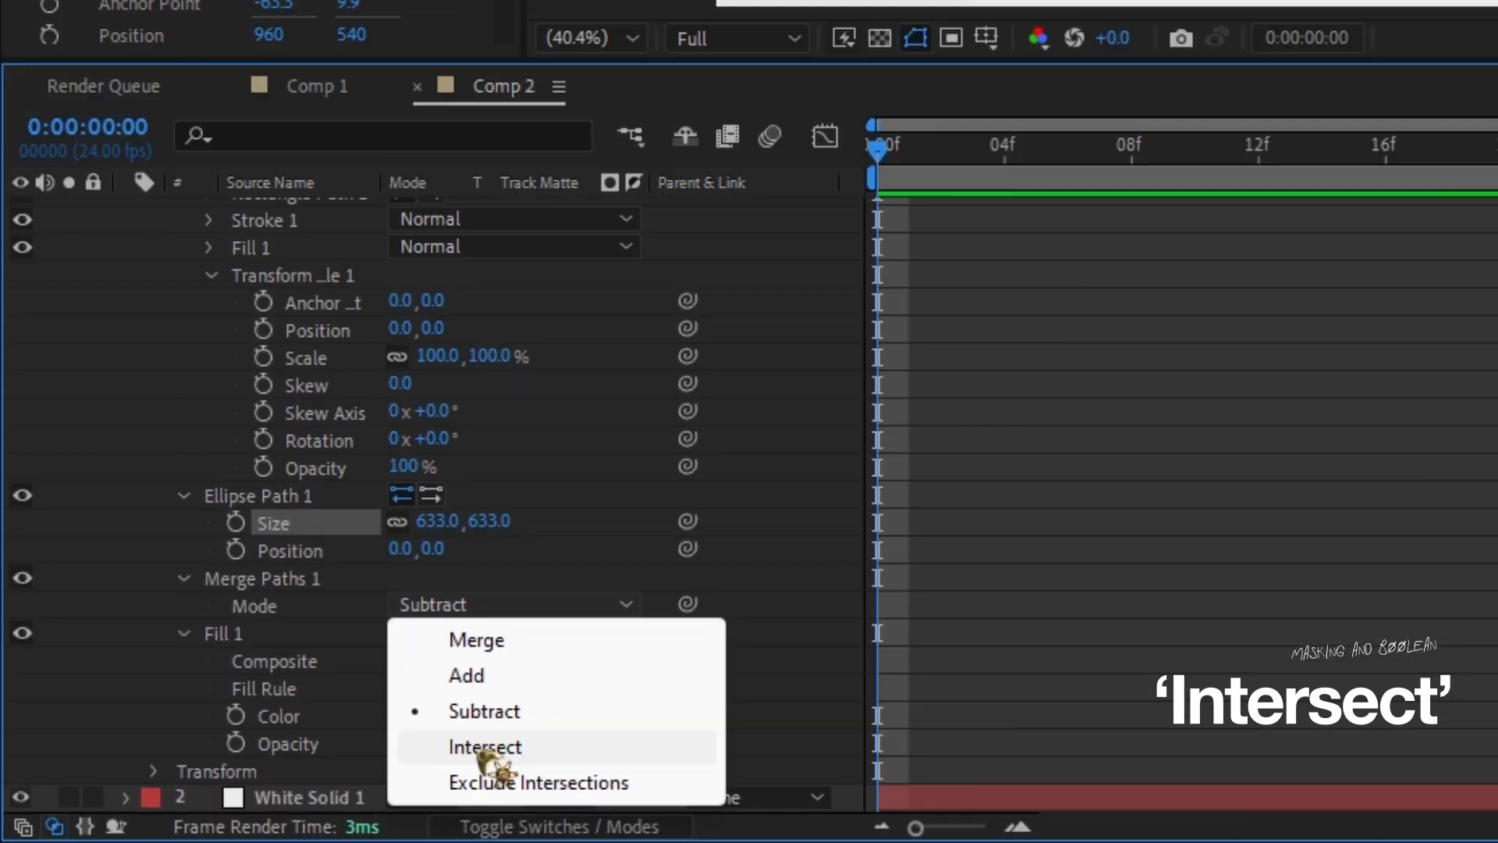
left_click(485, 746)
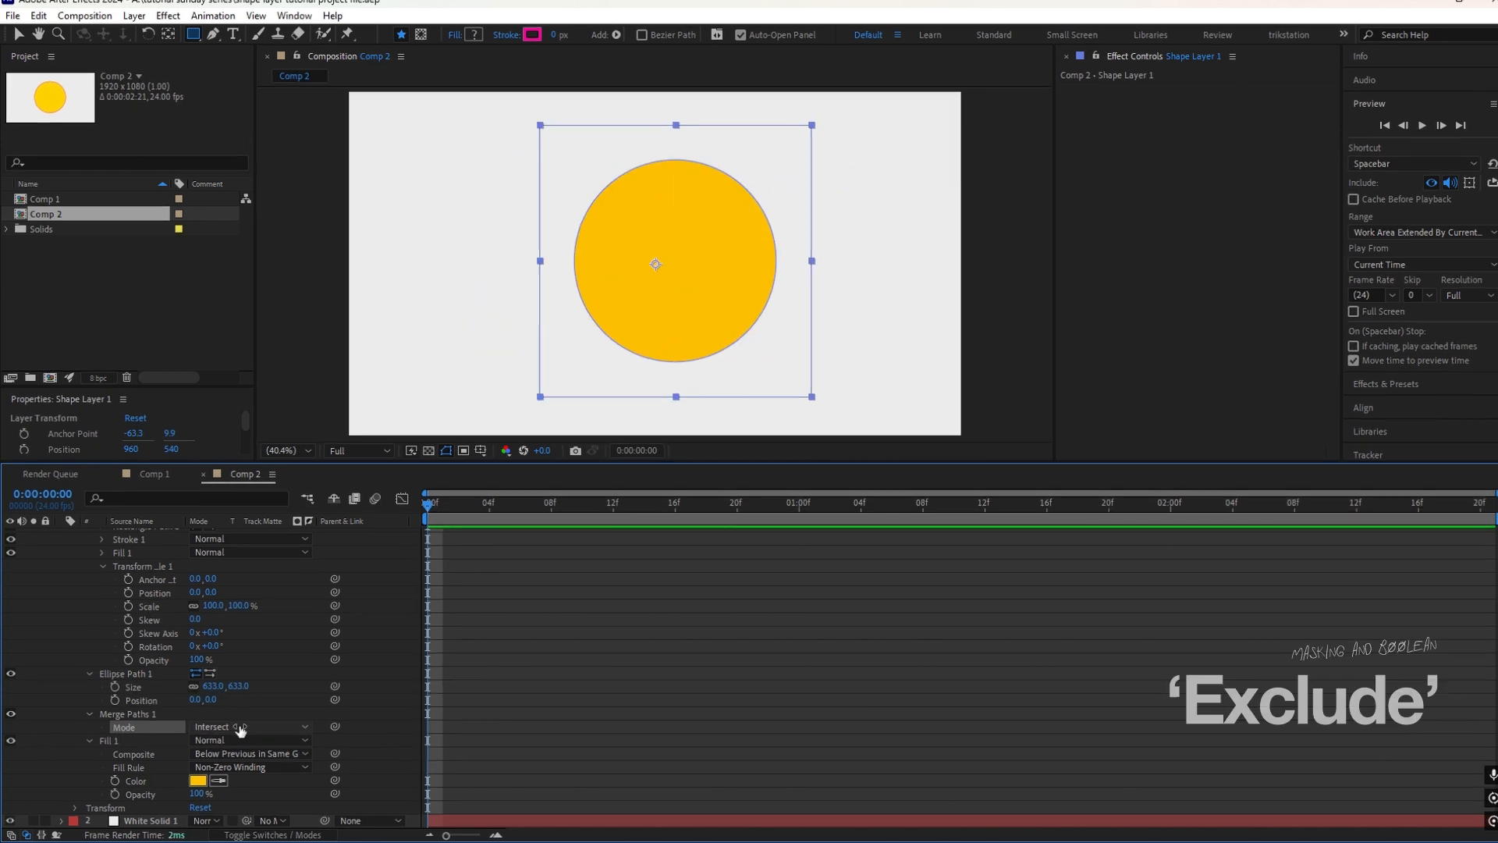
left_click(246, 726)
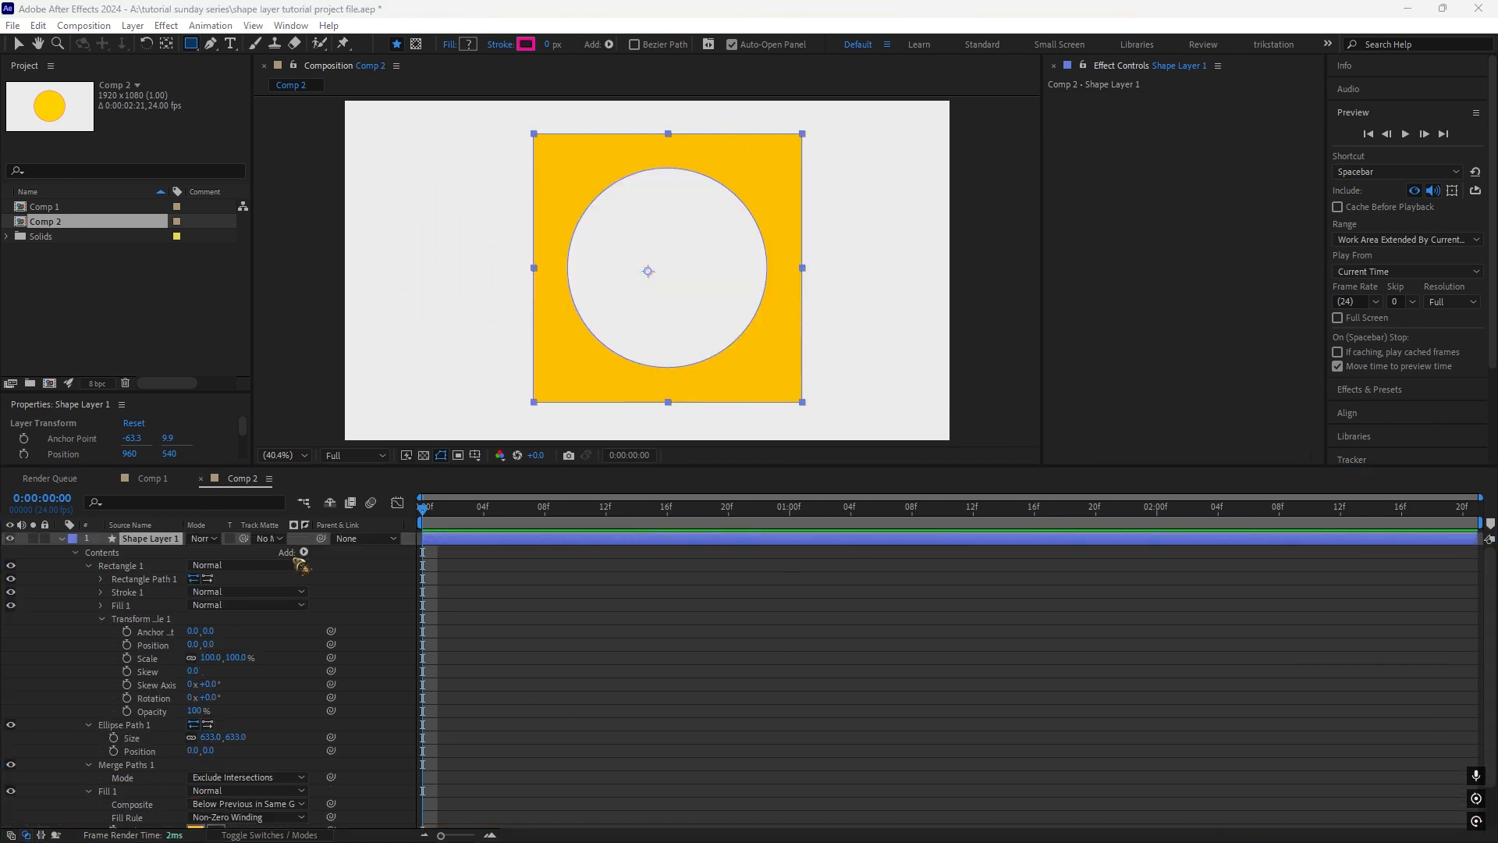
left_click(302, 553)
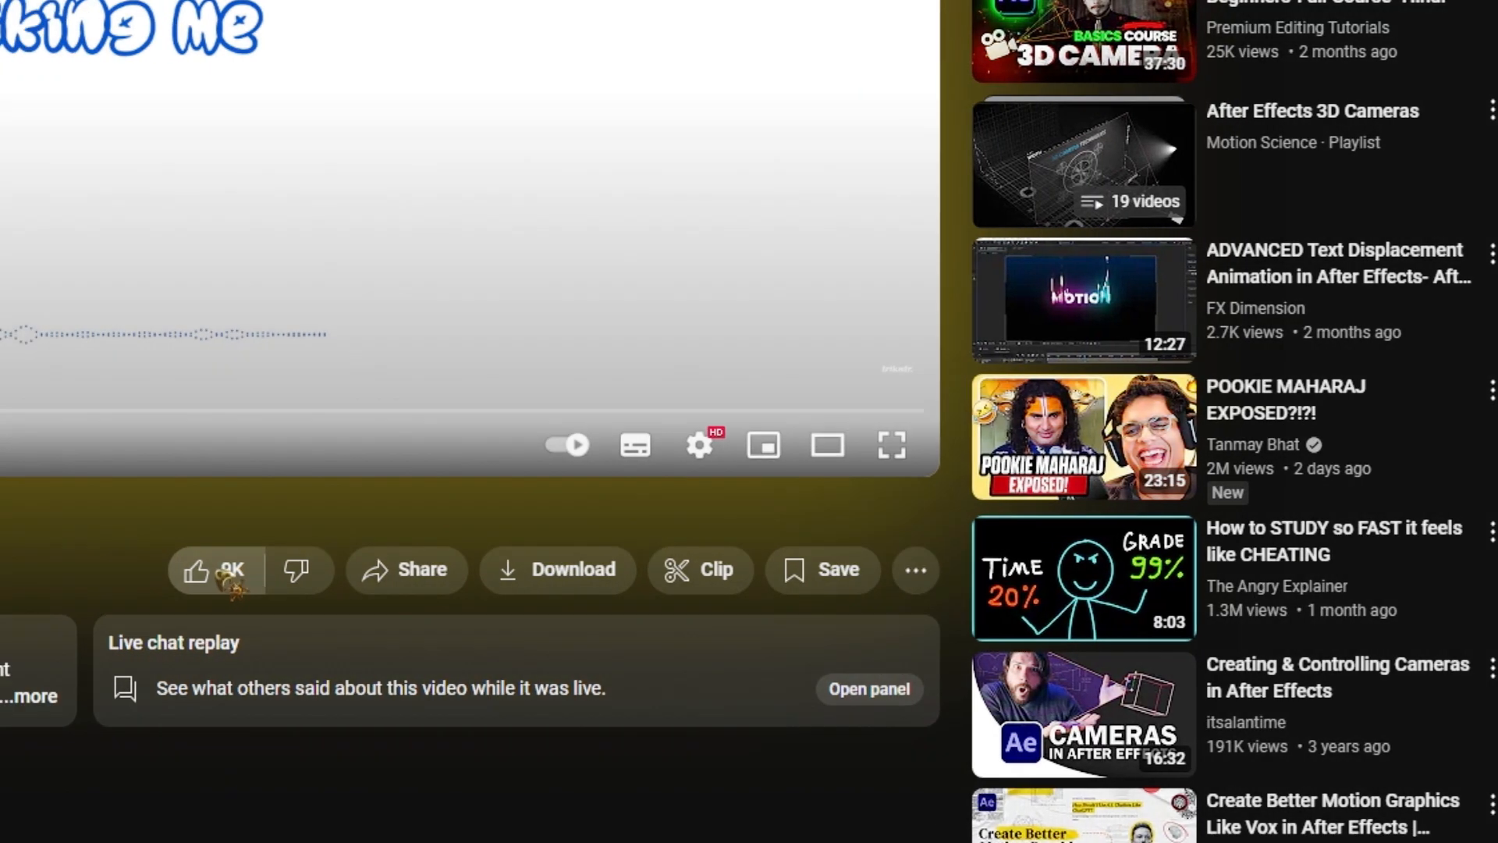
Subscribe to the 3D camera tutorial's channel on YouTube.
left_click(459, 568)
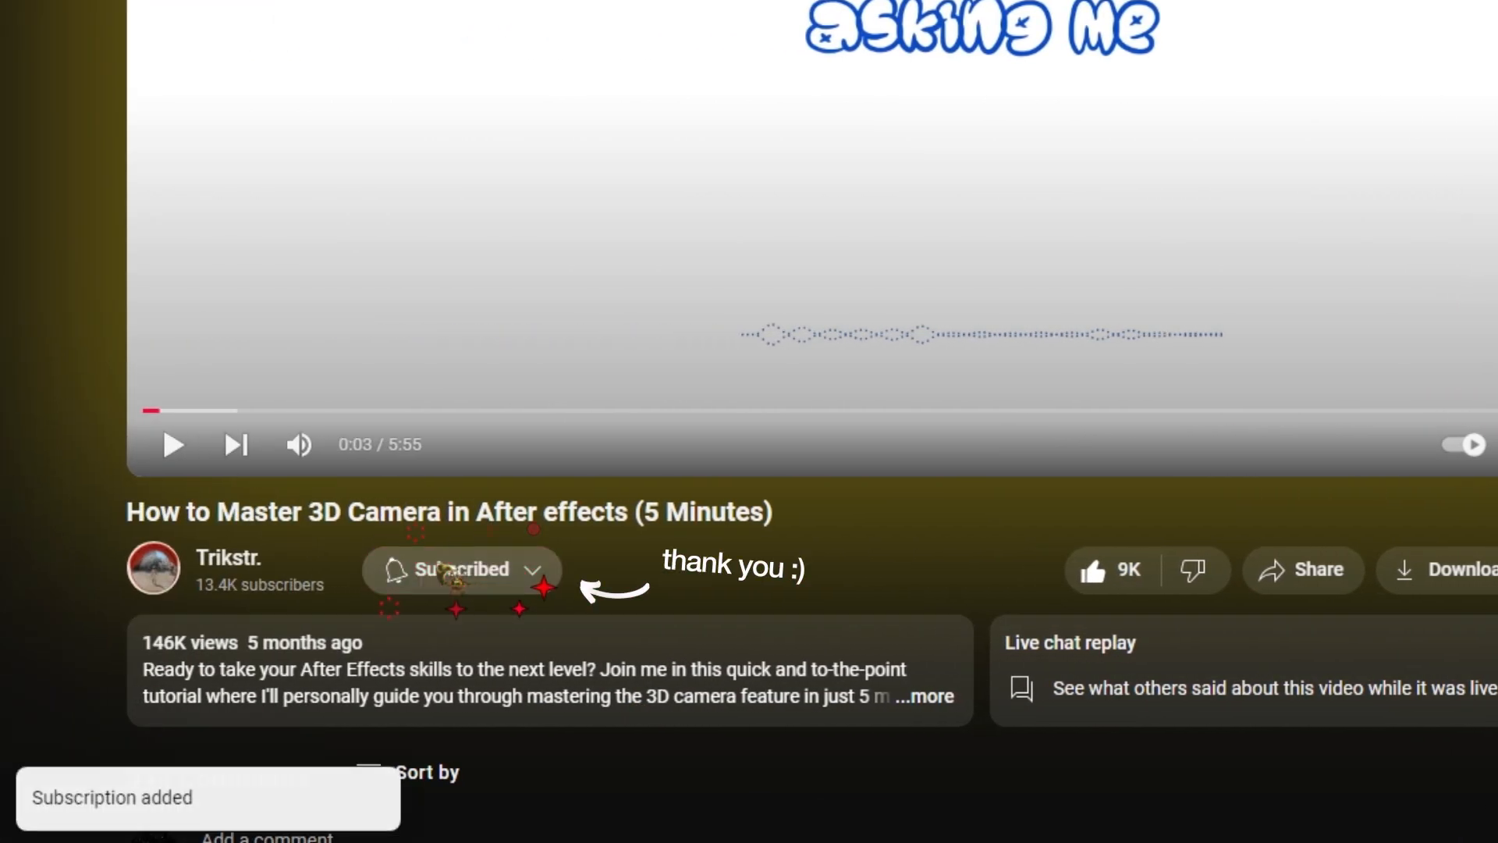